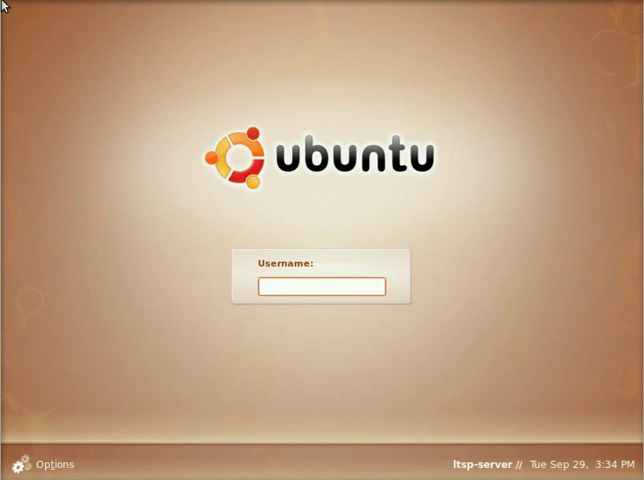
# Step: Enter the username and password on the Ubuntu login screen to reach the desktop
pyautogui.click(320, 288)
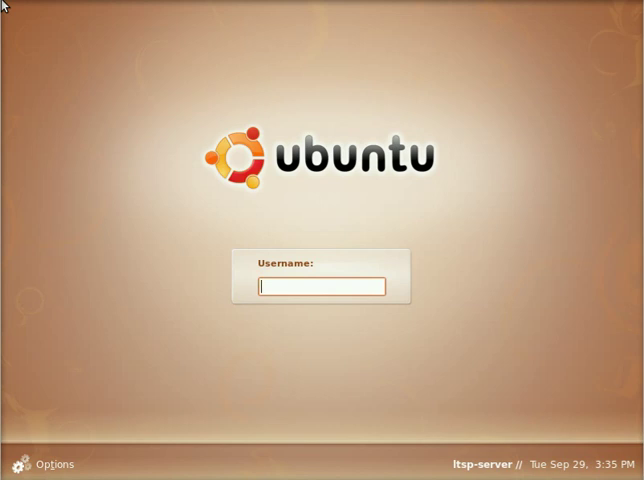
pyautogui.write('ns')
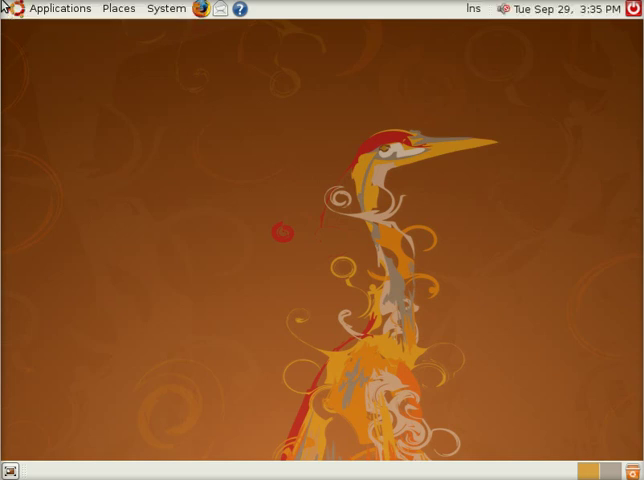
pyautogui.moveTo(24, 30)
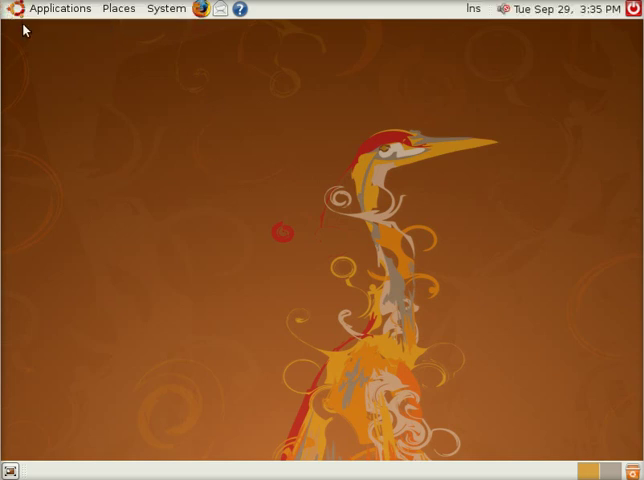
# Step: Launch a Terminal from Applications > Accessories on the GNOME desktop
pyautogui.click(60, 8)
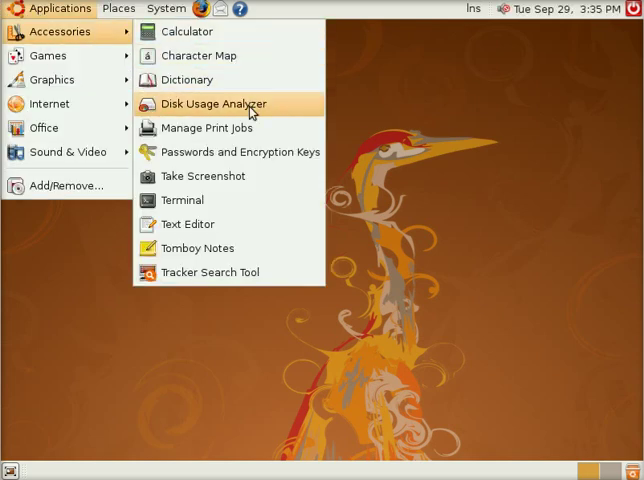
pyautogui.click(184, 200)
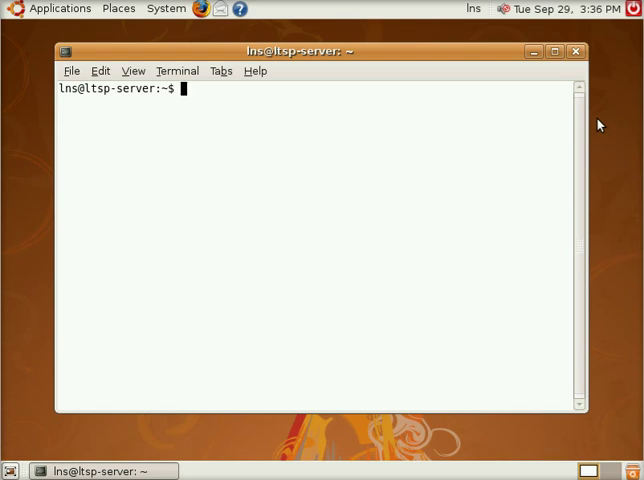
# Step: Run 'sudo apt-get install ltsp-server-standalone openssh-server'
pyautogui.write('sudo ap')
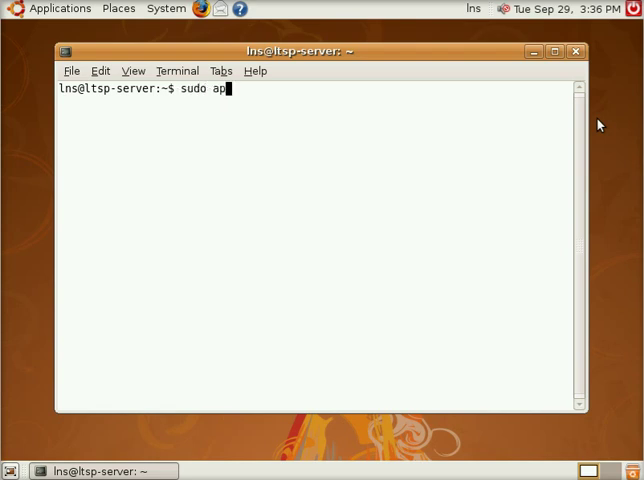
pyautogui.write('t-get install')
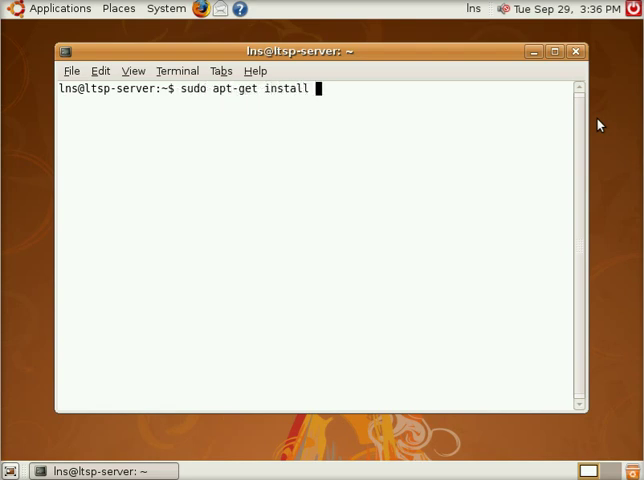
pyautogui.write('ltsp-server-s')
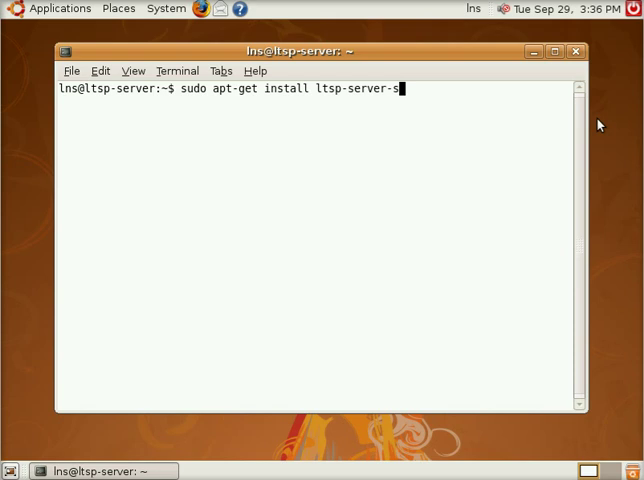
pyautogui.write('tandalone')
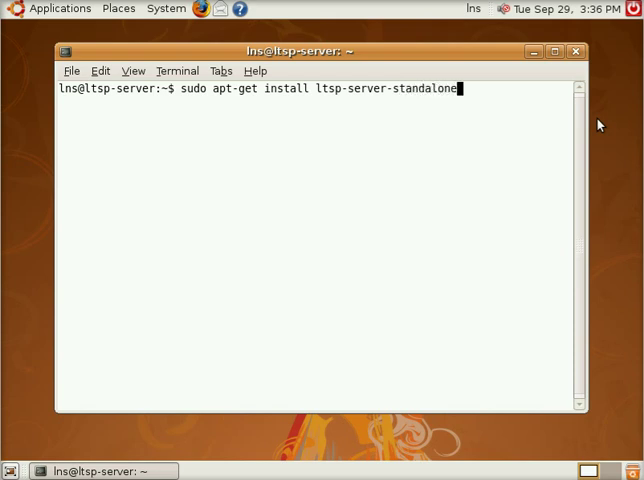
pyautogui.write('" "')
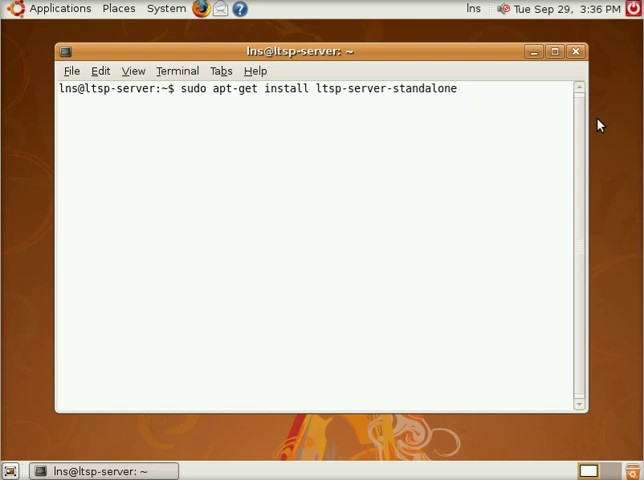
pyautogui.write('openssh-server')
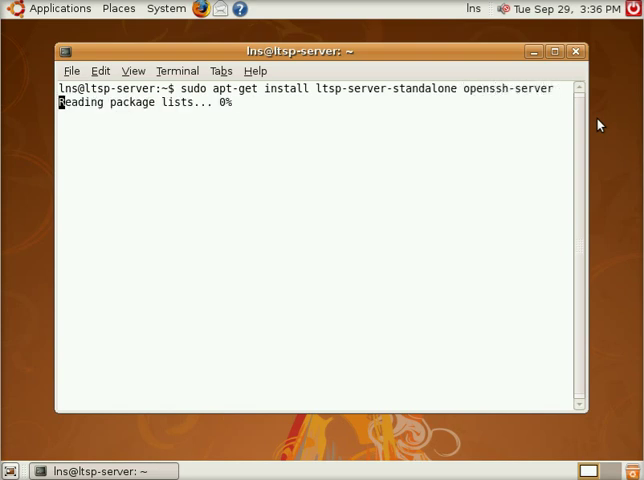
# Step: Answer 'y' to continue and let apt-get unpack and set up the packages, dhcp3-server failing to start
pyautogui.write('you want to continue [Y/n]? y')
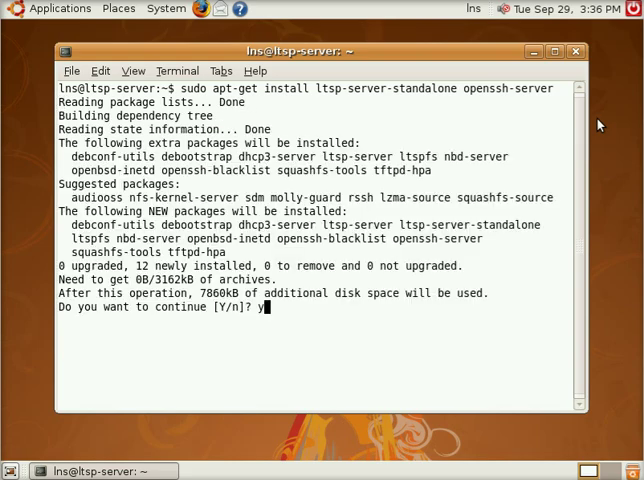
pyautogui.press('Return')
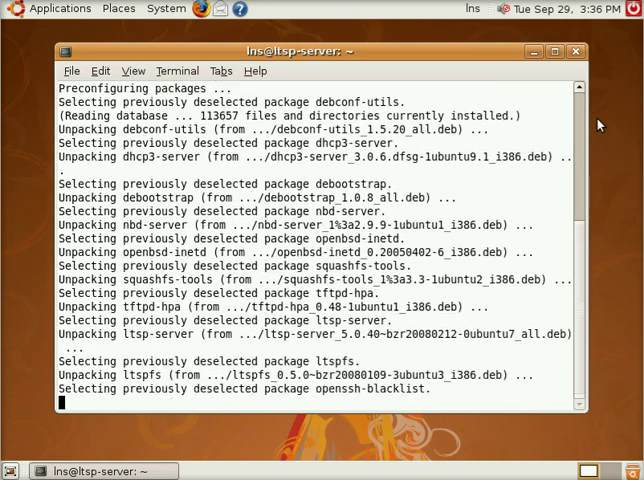
pyautogui.scroll(-3)
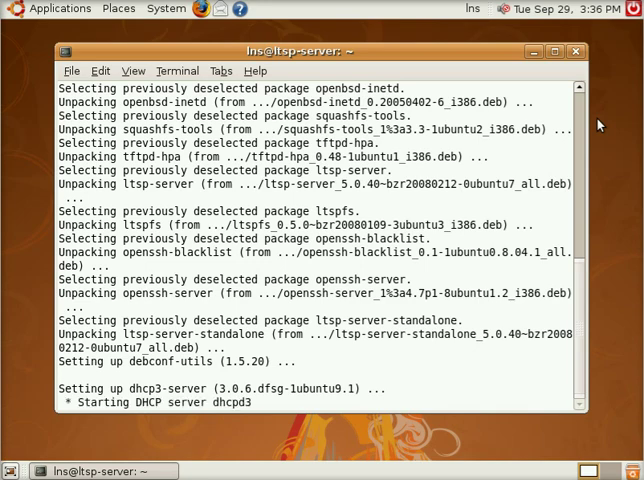
pyautogui.scroll(-3)
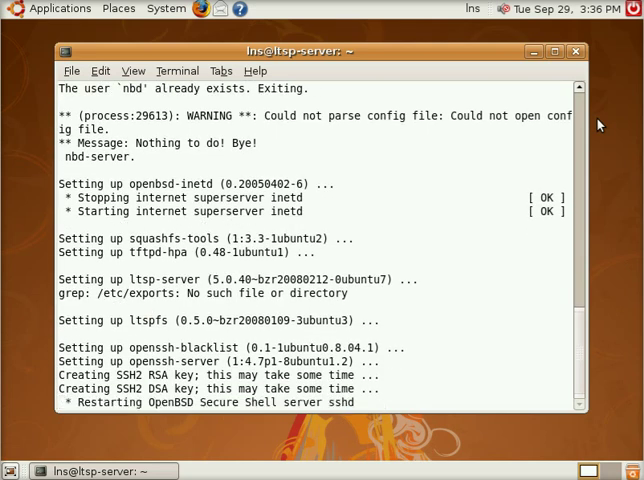
pyautogui.scroll(-3)
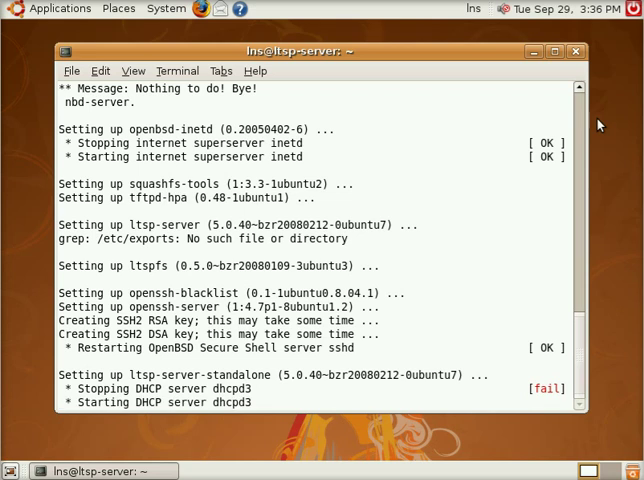
pyautogui.scroll(-3)
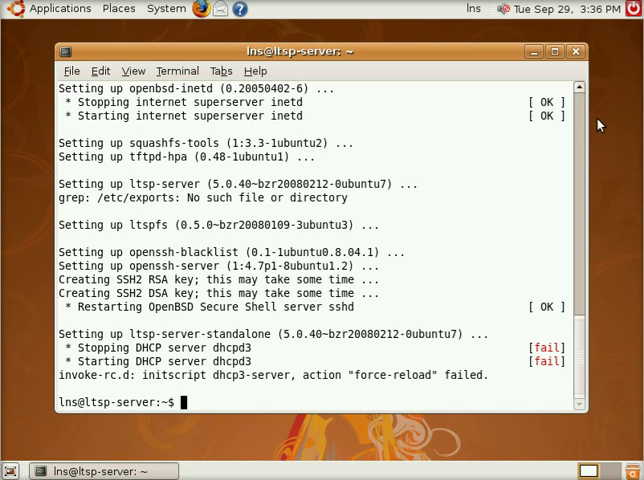
# Step: Edit /etc/ltsp/dhcpd.conf in vim with sudo
pyautogui.write('sudo vim /etc/l')
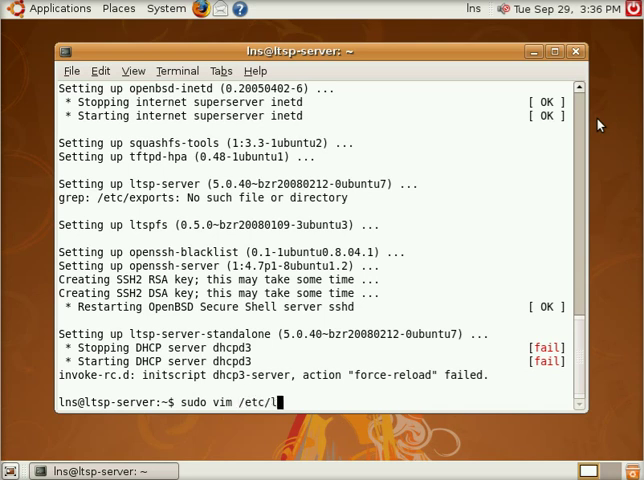
pyautogui.write('tsp/dhcpd.conf')
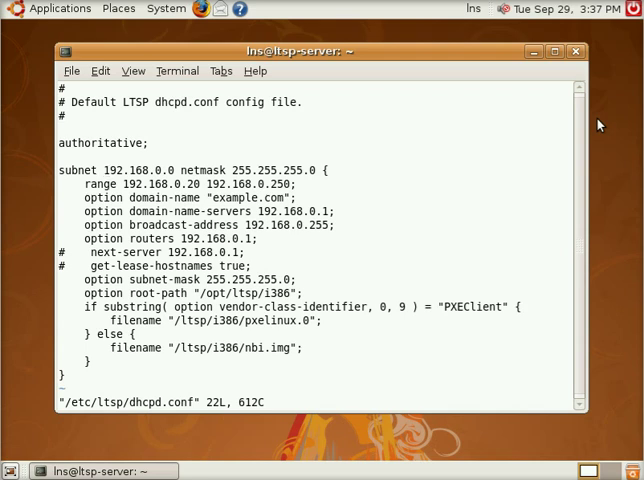
# Step: In insert mode, change the subnet to 10.0.2.0 and the range start to 10.0.2.200
pyautogui.press('i')
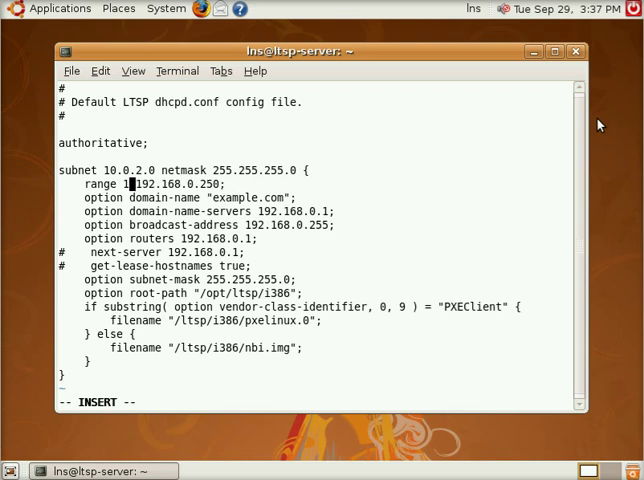
pyautogui.write('0.0.2.')
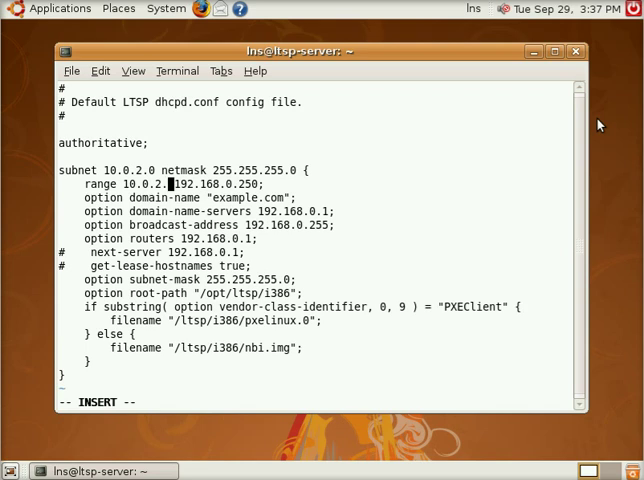
pyautogui.write('200')
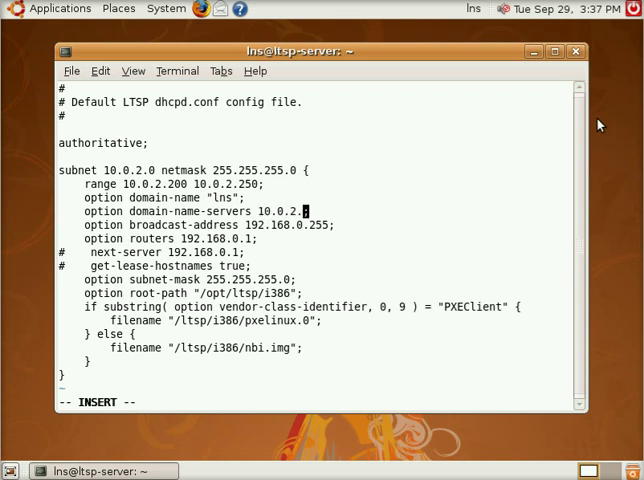
# Step: Set the DNS server to 10.0.2.3 and the router to 10.0.2.2
pyautogui.press('BackSpace')
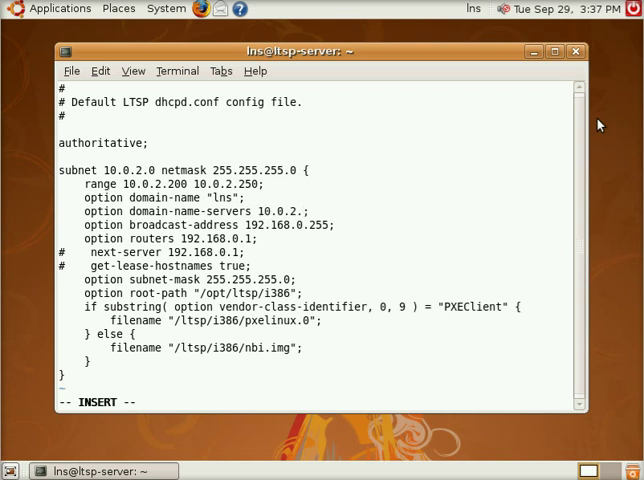
pyautogui.write('3')
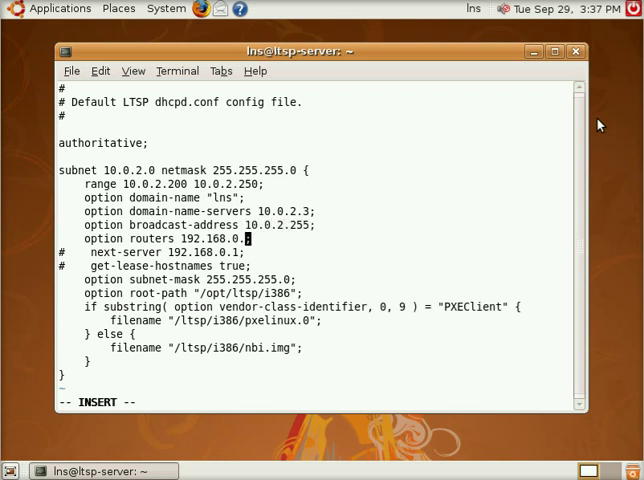
pyautogui.press('BackSpace')
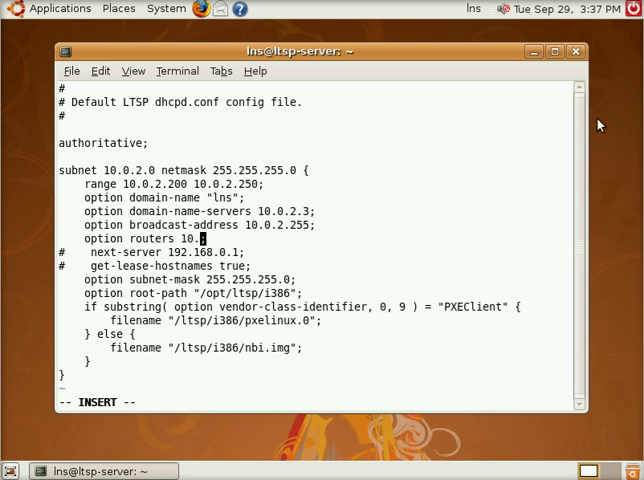
pyautogui.write('0.2.2')
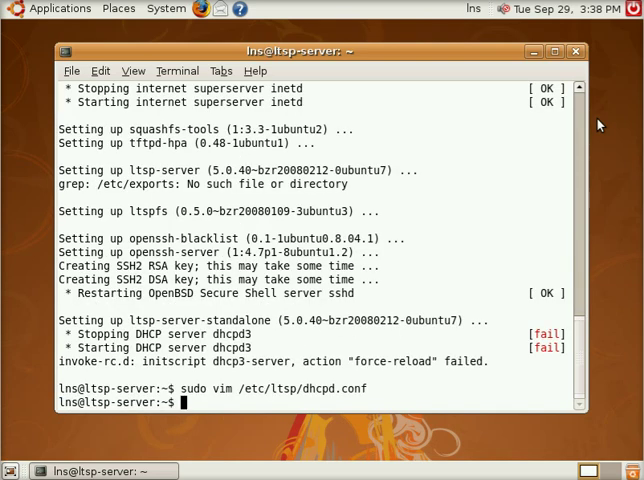
# Step: Start the DHCP daemon with 'sudo /etc/init.d/dhcp3-server start'
pyautogui.write('sudo /etc')
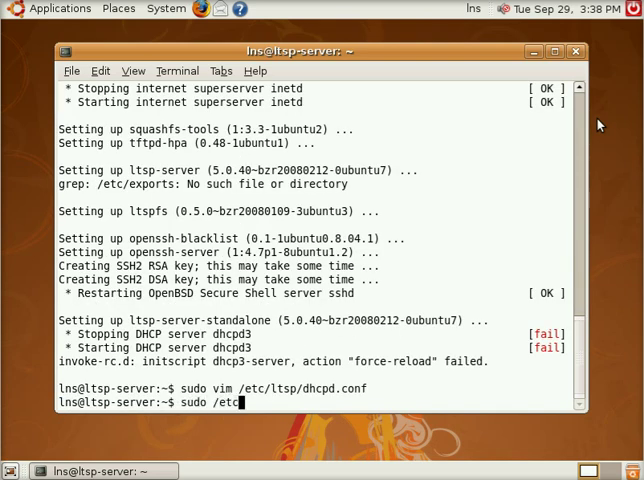
pyautogui.write('/init.d/dhcp3-server start')
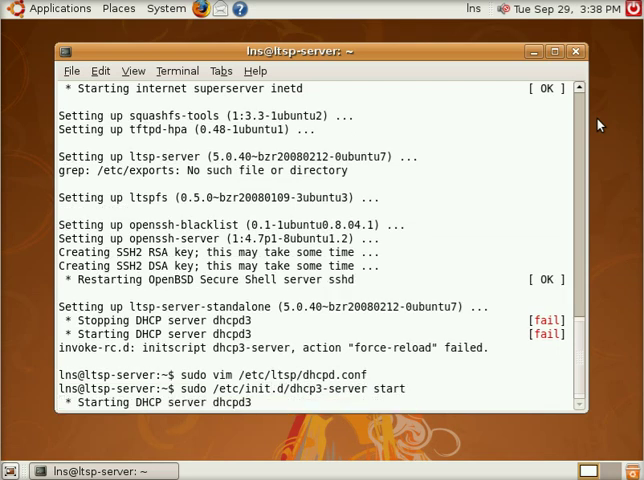
pyautogui.press('Return')
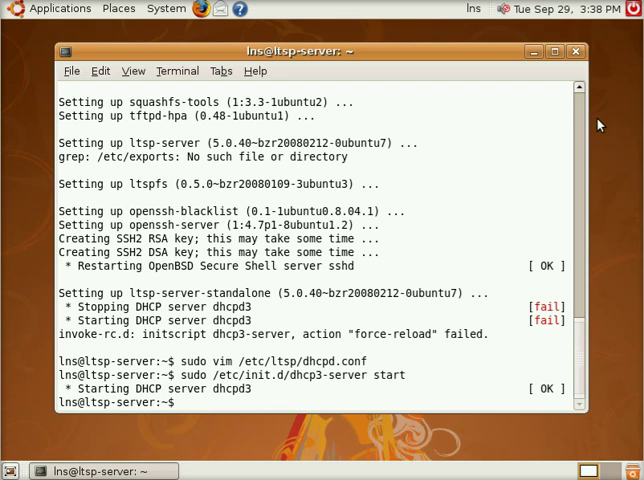
# Step: List processes with 'ps auxw | grep dhcp' to confirm dhcpd is running
pyautogui.write('psa u')
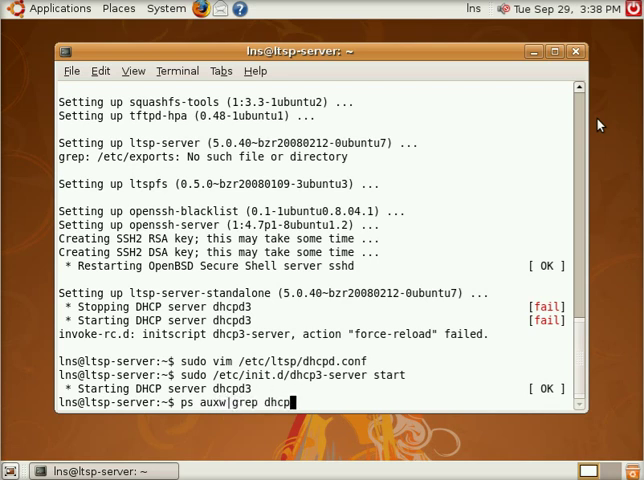
pyautogui.press('Return')
pyautogui.write('sudo ')
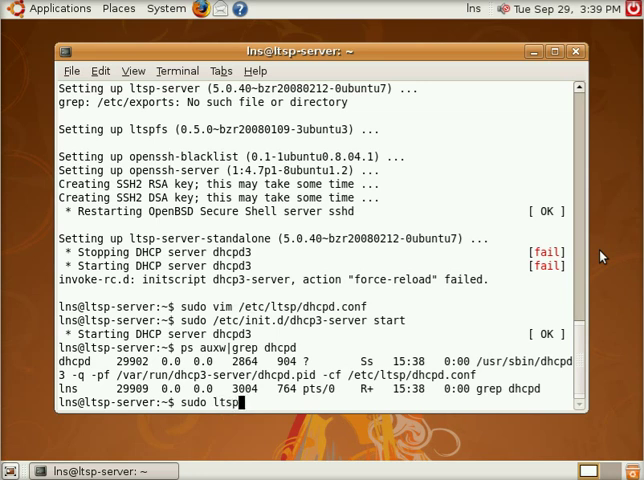
# Step: Run 'sudo ltsp-build-client' to begin building the client chroot
pyautogui.write('ltsp-build-client')
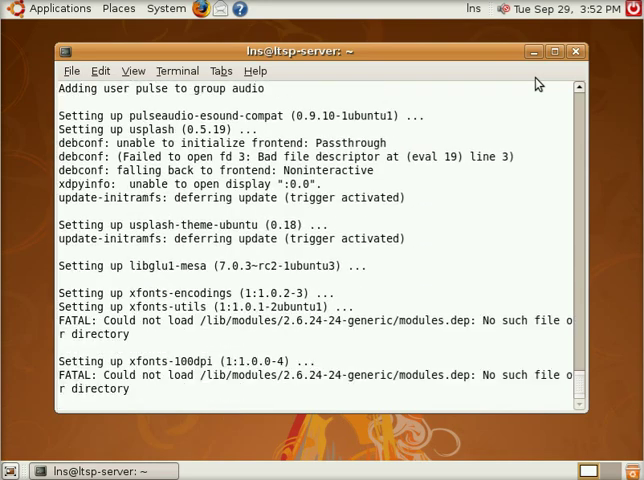
# Step: Scroll the build output while xorg, ldm and ltsp-client are set up and the password changed
pyautogui.scroll(-3)
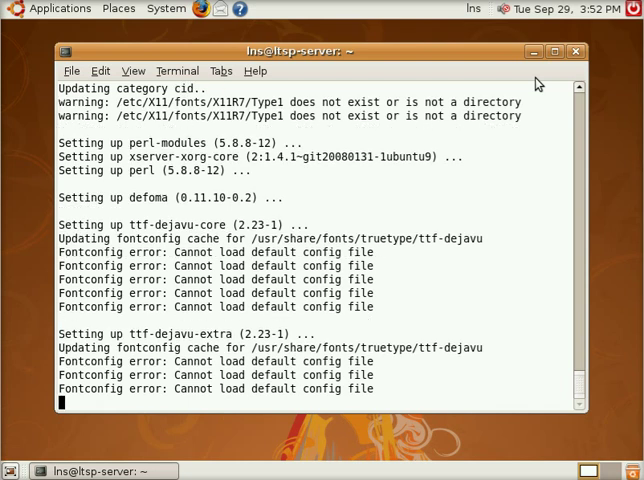
pyautogui.scroll(-3)
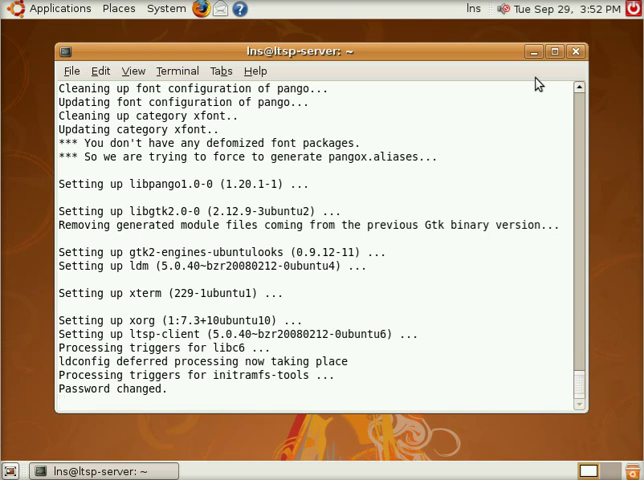
pyautogui.scroll(-3)
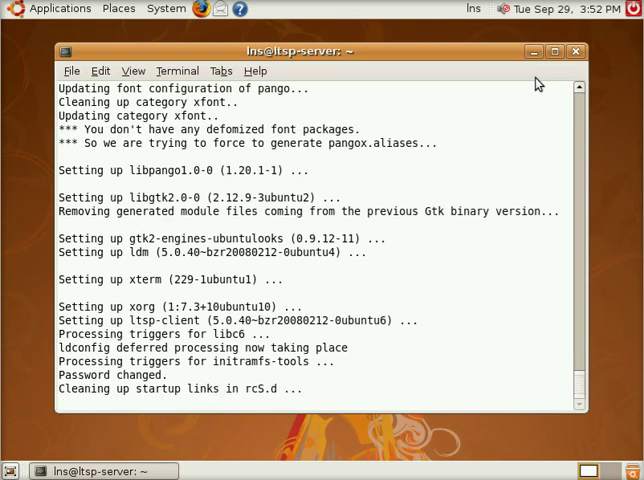